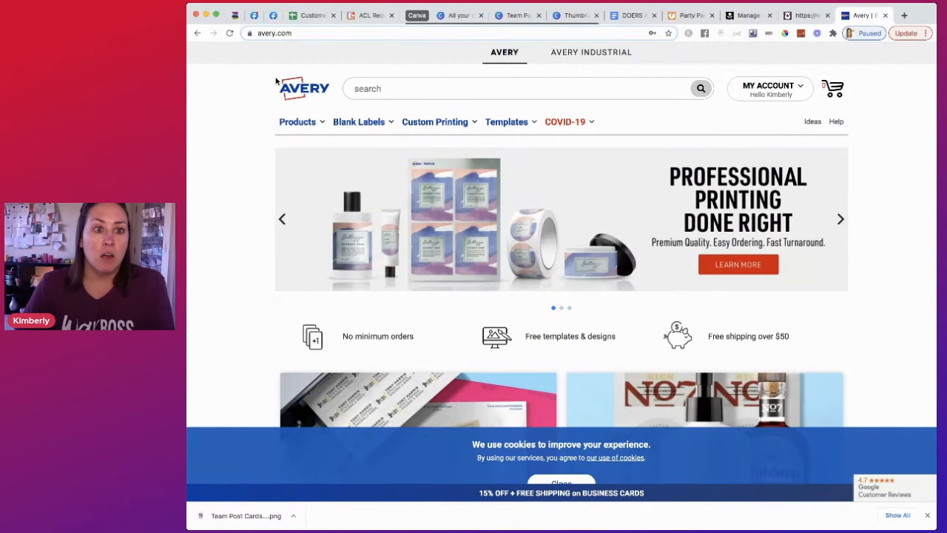
- Search the Avery templates for 8387 and open its four-per-sheet postcard page
click(506, 121)
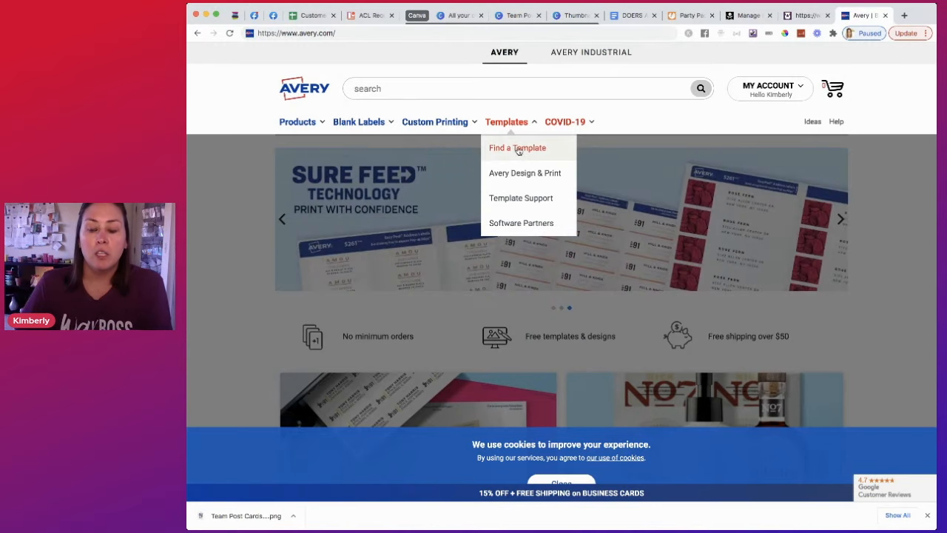
click(517, 148)
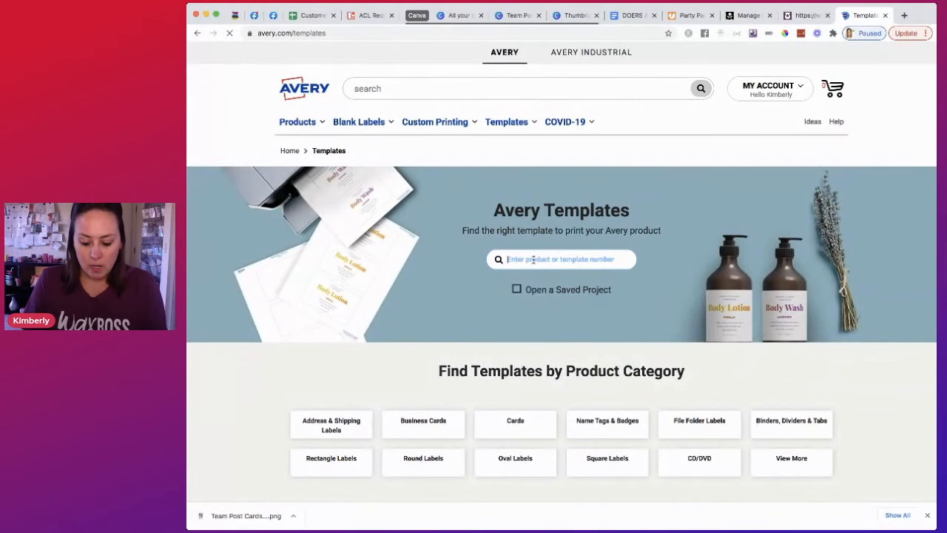
text(8387)
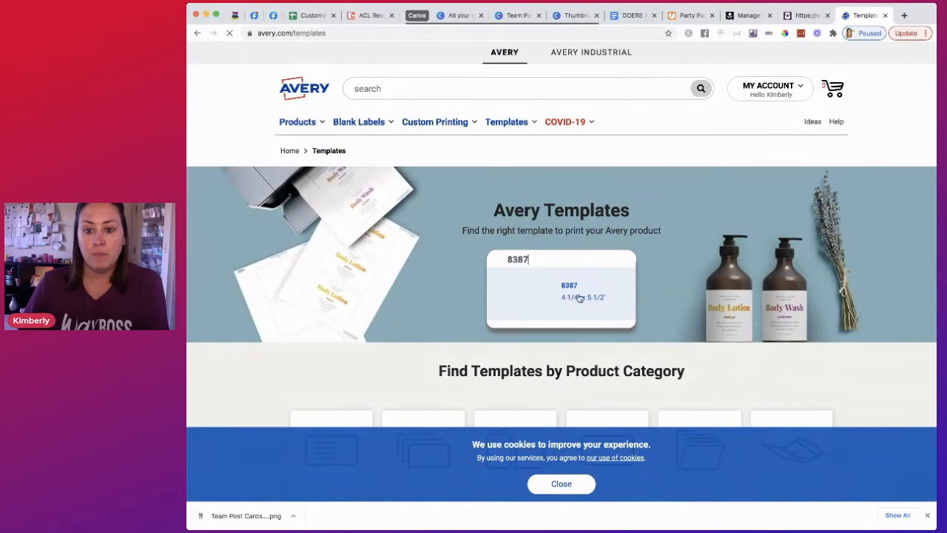
click(568, 290)
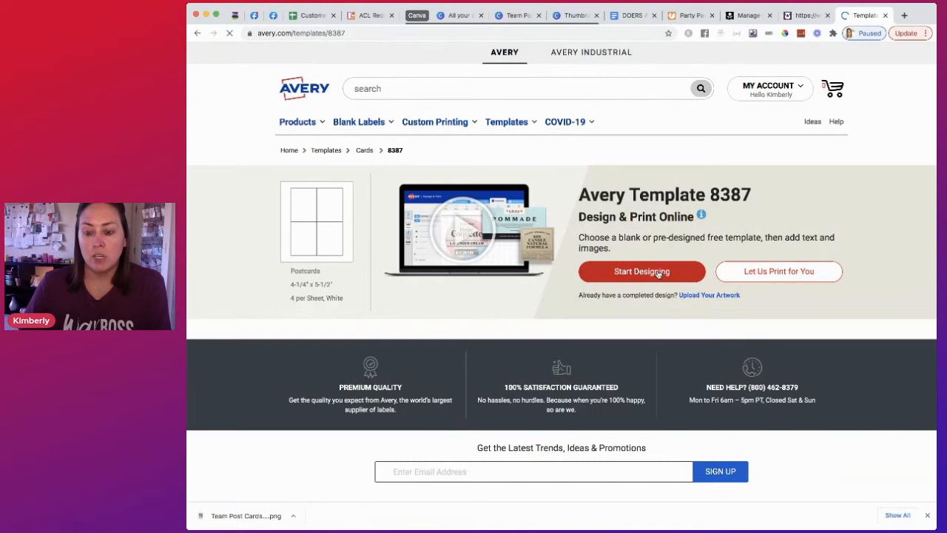
- Start a blank Postcards Wide project from template 8387 in the customize editor
click(642, 271)
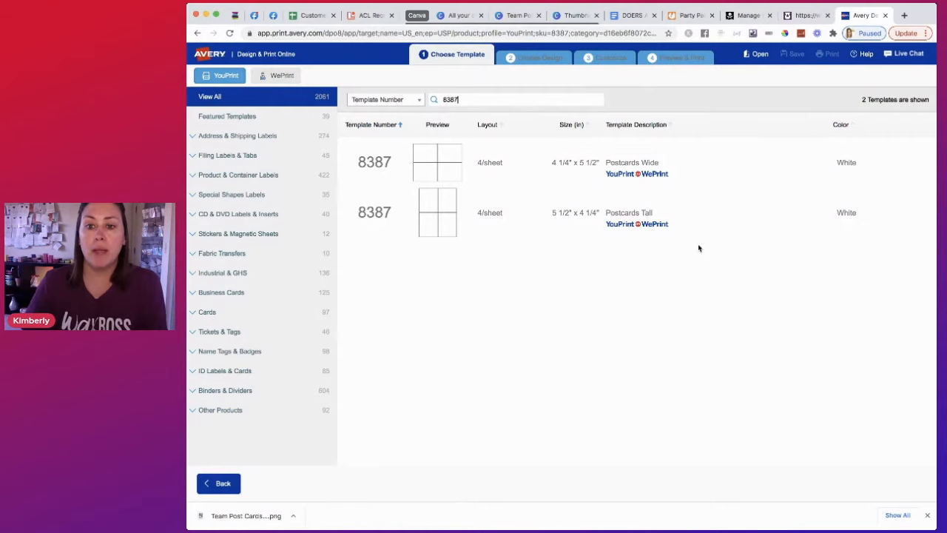
mouse_move(461, 160)
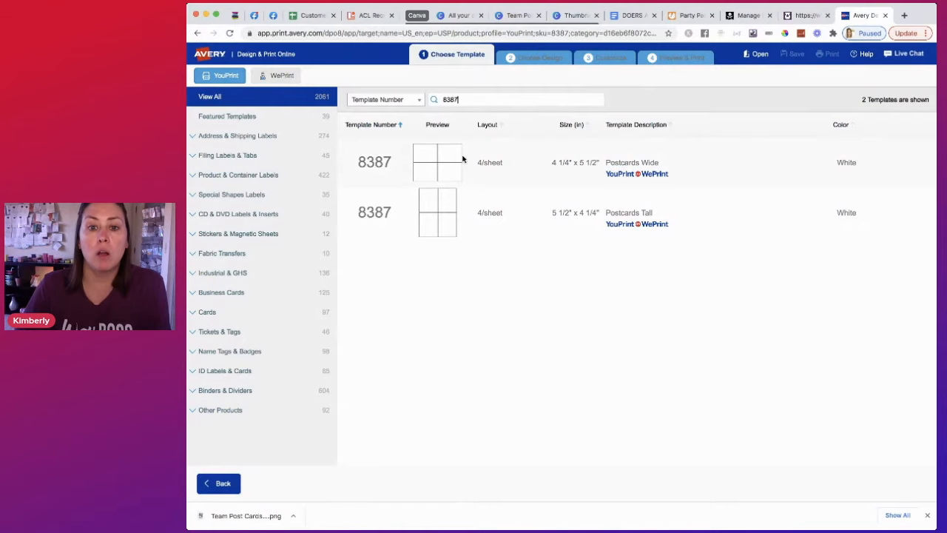
click(438, 162)
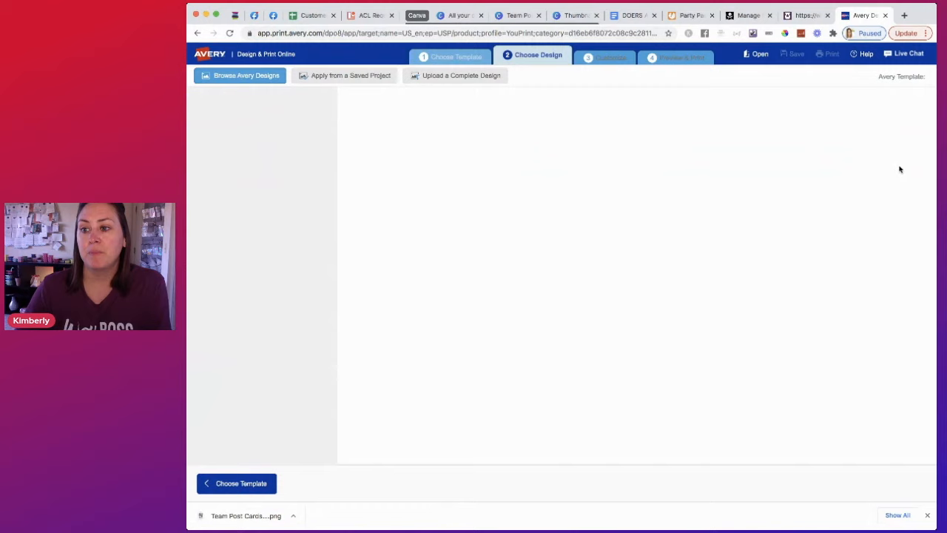
click(245, 74)
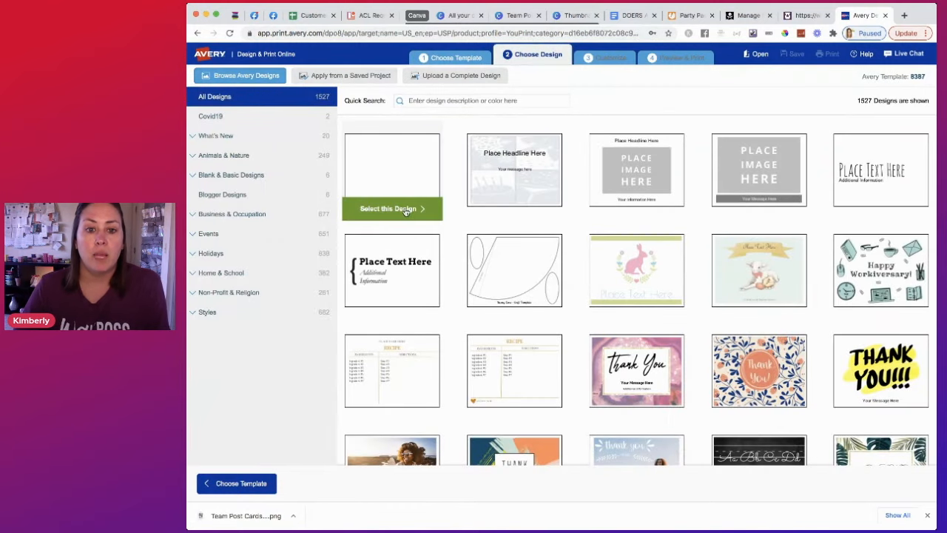
click(391, 207)
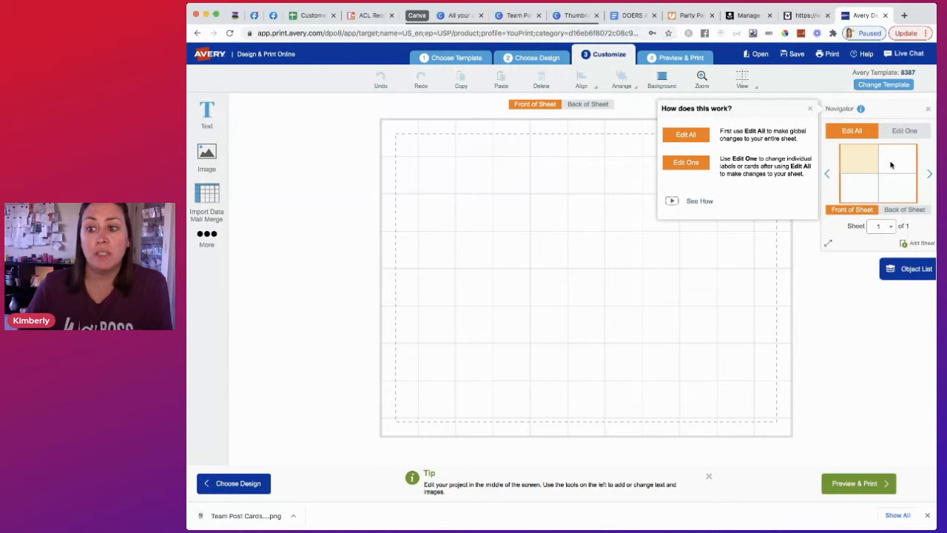
mouse_move(905, 130)
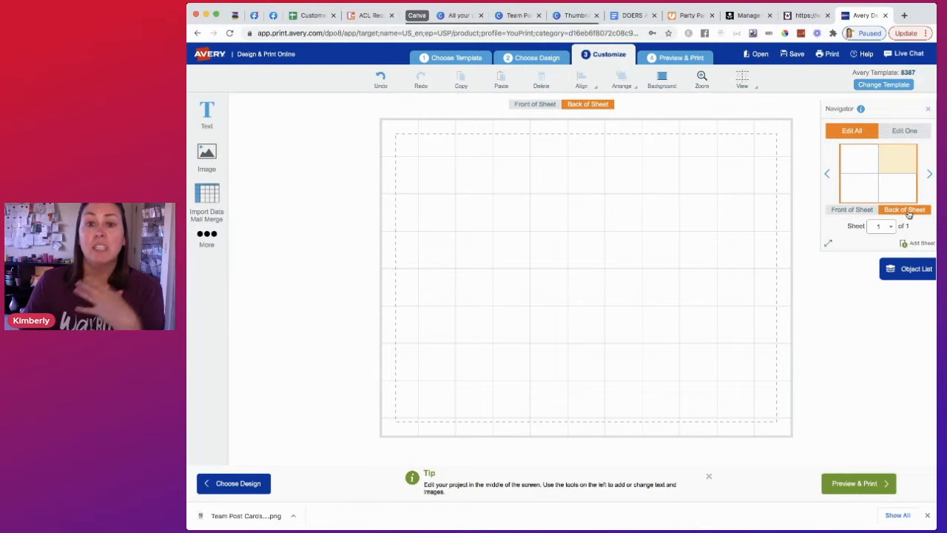
- Add a 'My return address' text box at the top left of the postcard back
click(208, 115)
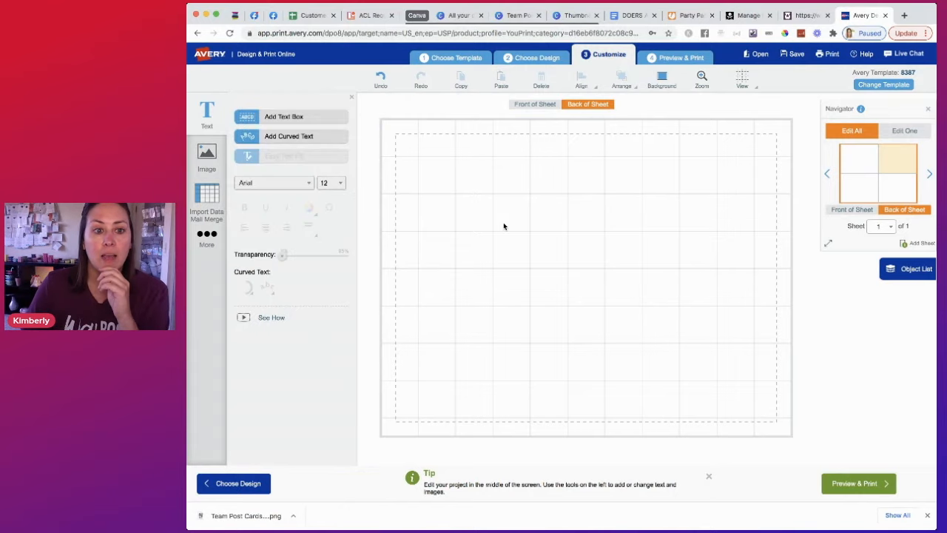
click(284, 116)
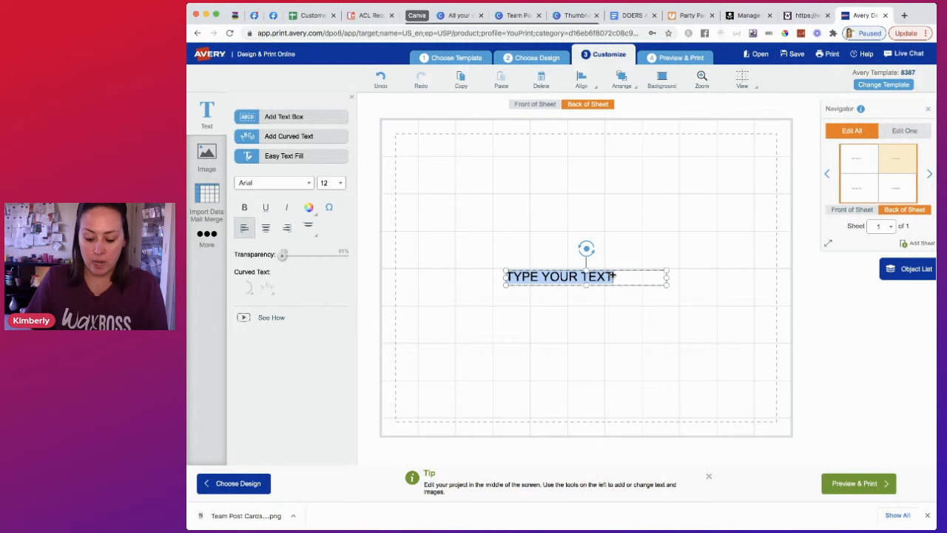
text(My return address)
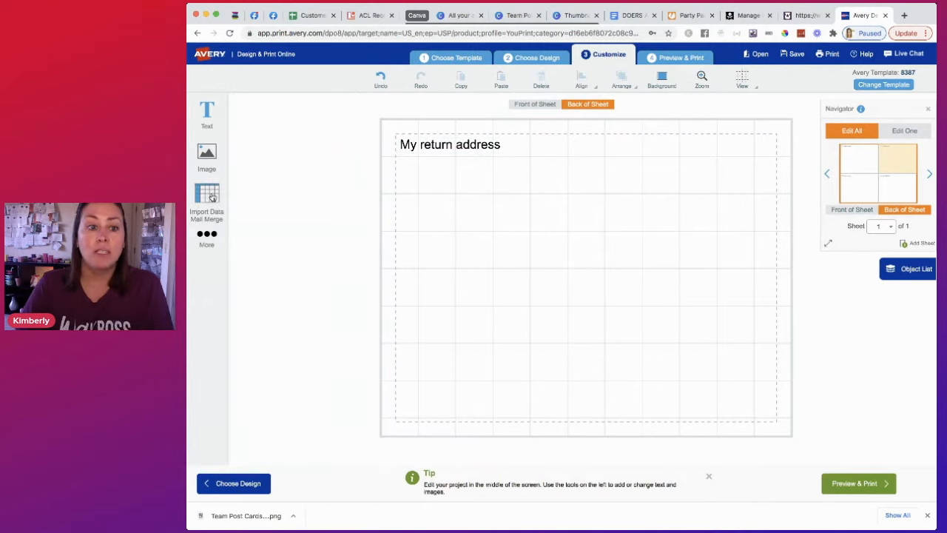
click(207, 199)
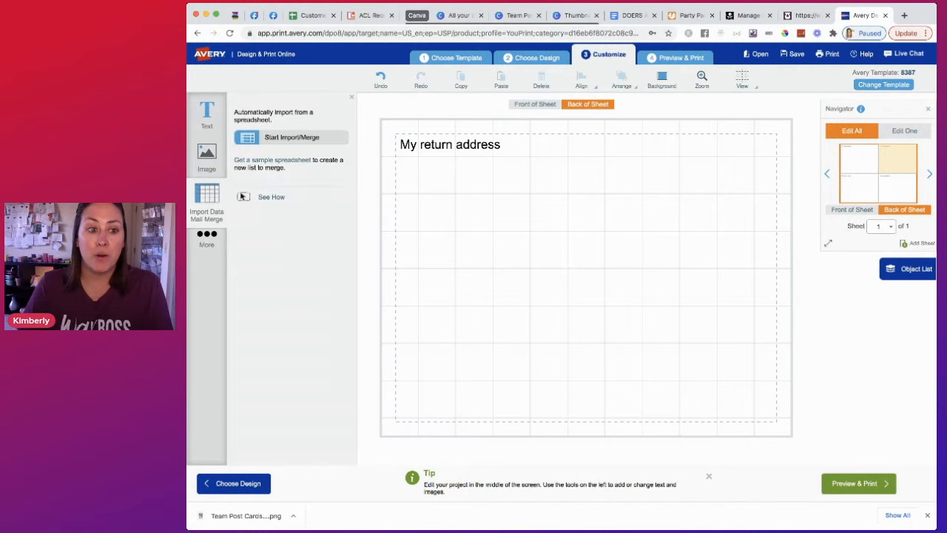
- Start the Import/Merge to bring up the Import Data dialog for a spreadsheet
click(291, 136)
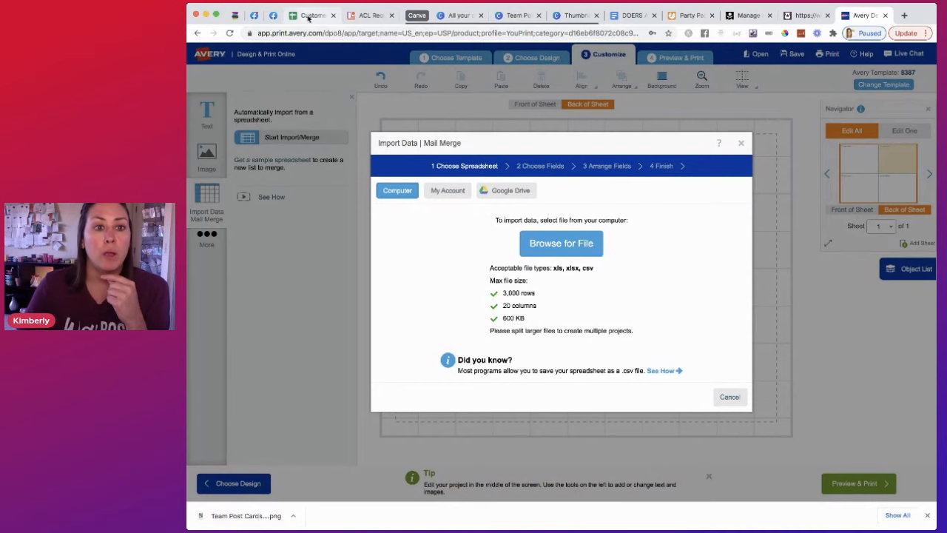
- Download the Customers sheet from Google Sheets as a CSV file
click(314, 14)
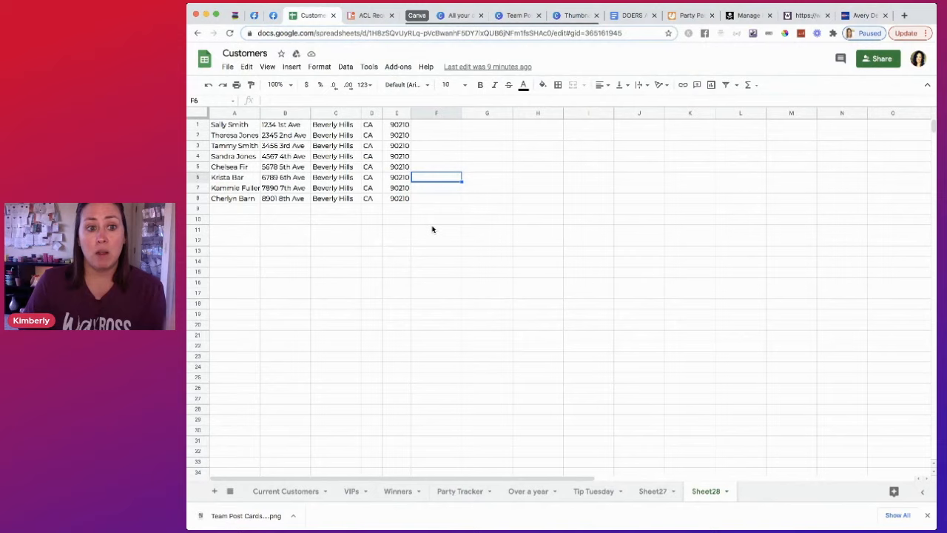
mouse_move(466, 204)
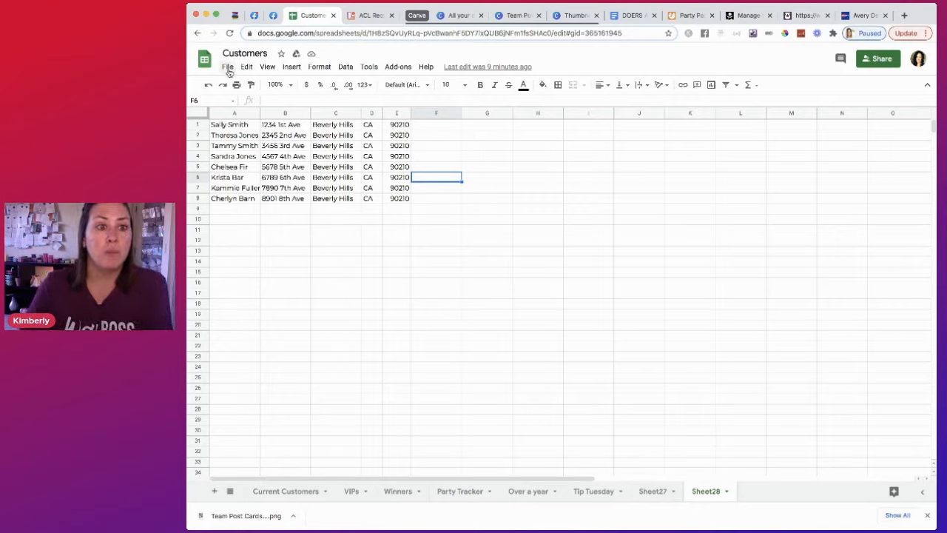
click(228, 66)
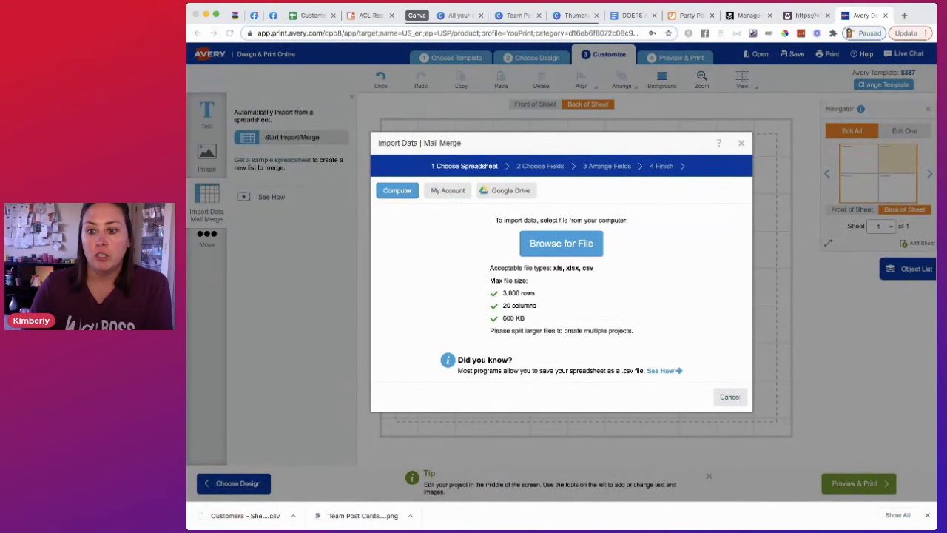
- Load the downloaded Customers CSV into the merge and continue to Arrange Fields
click(561, 243)
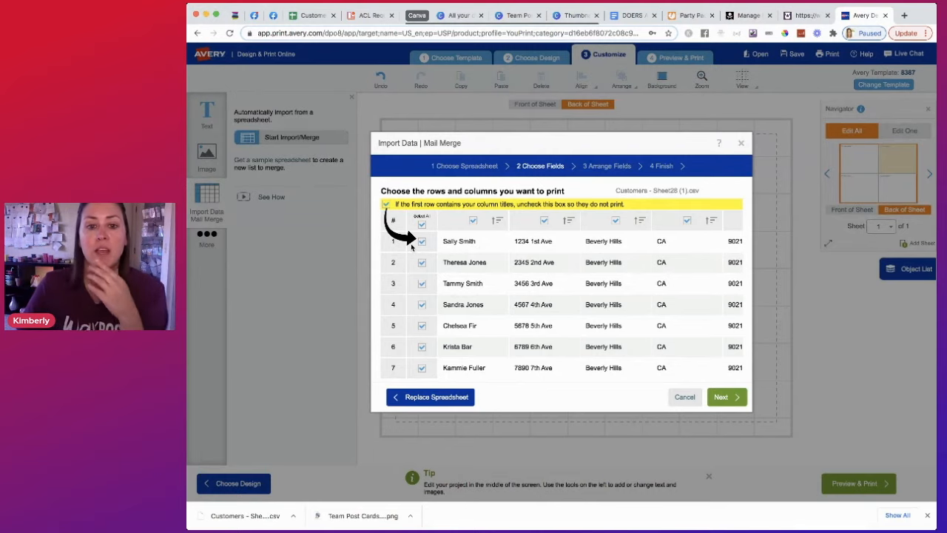
click(421, 241)
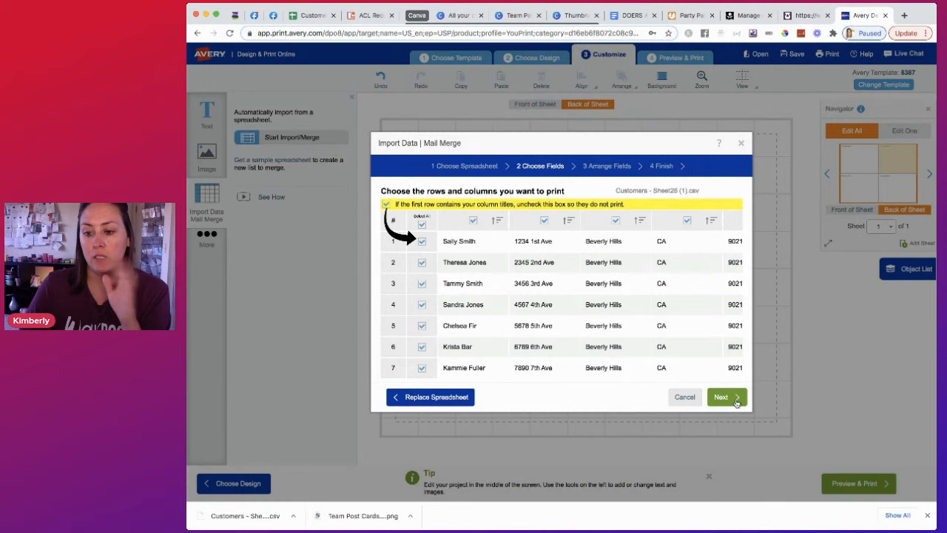
click(723, 396)
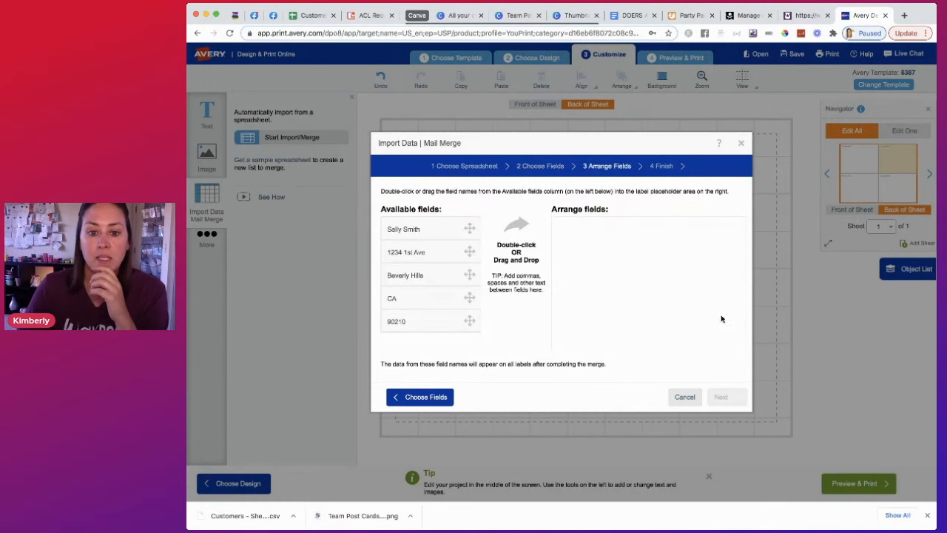
- Arrange Sally Smith, 1234 1st Ave and Beverly Hills, CA 90210 into a three-line address
double_click(403, 228)
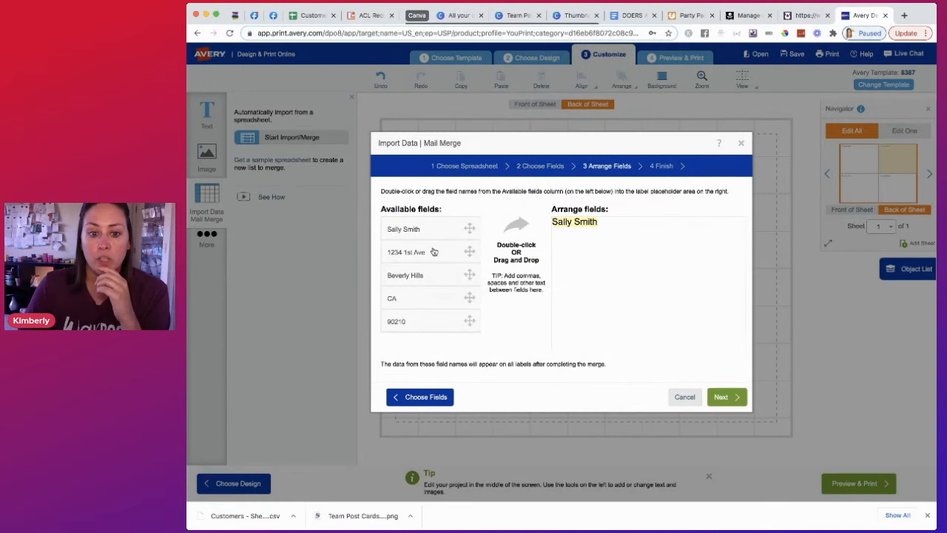
double_click(405, 252)
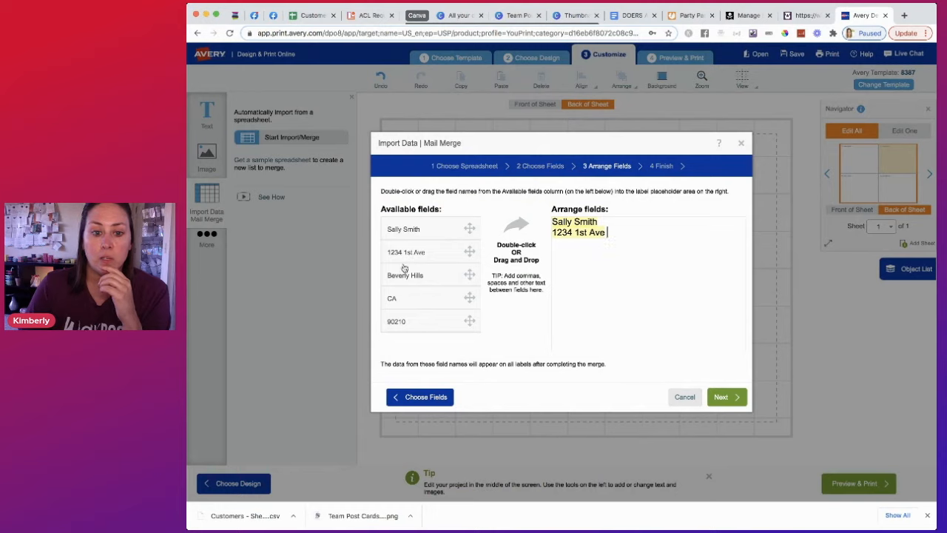
double_click(406, 274)
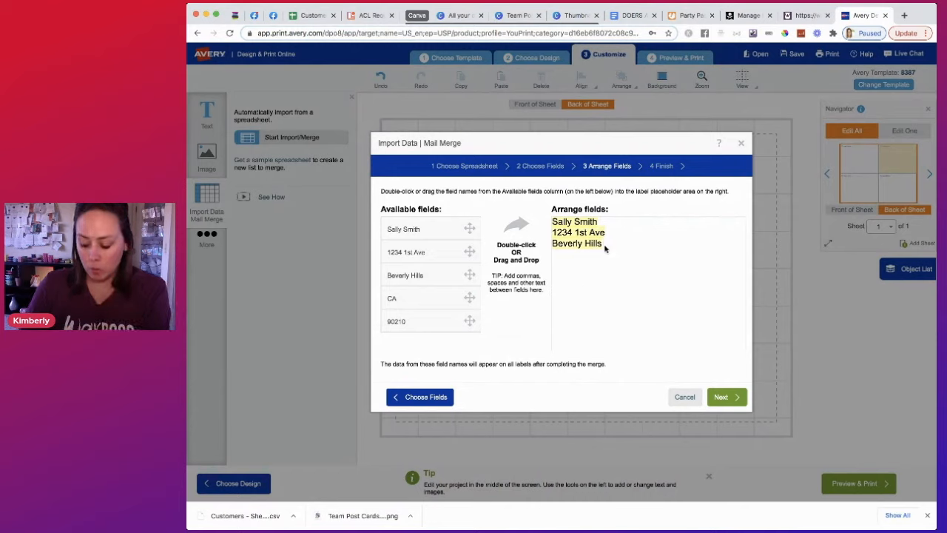
text(,)
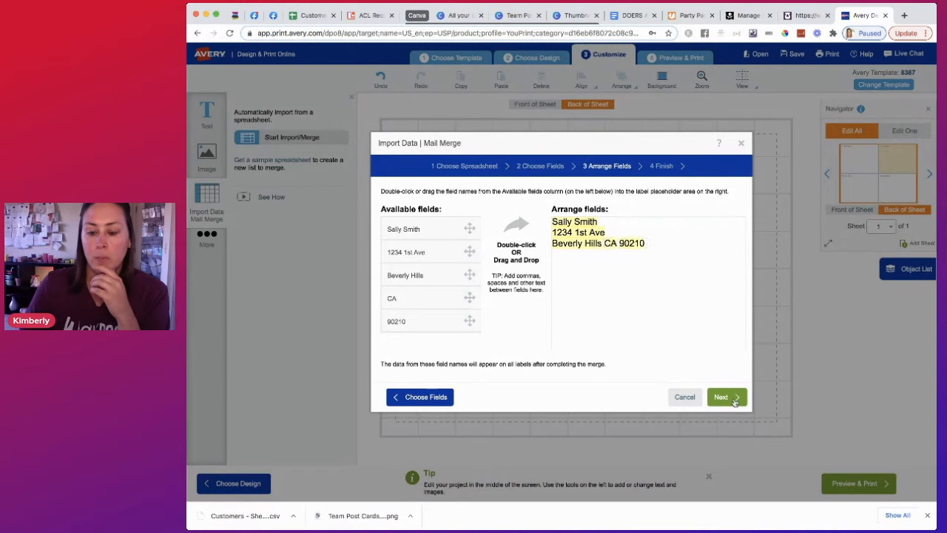
click(721, 397)
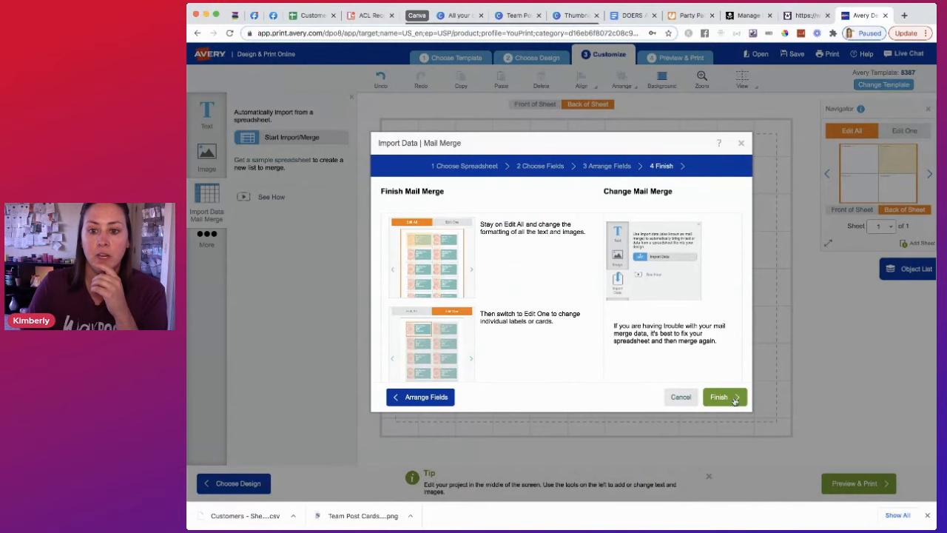
- Finish the merge and center the recipient address block in the middle of the card back
click(719, 397)
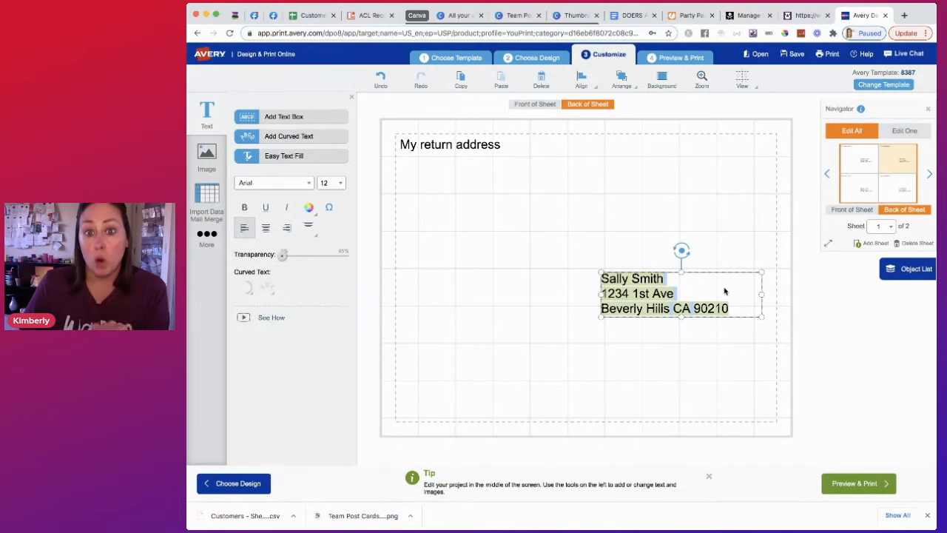
mouse_move(906, 142)
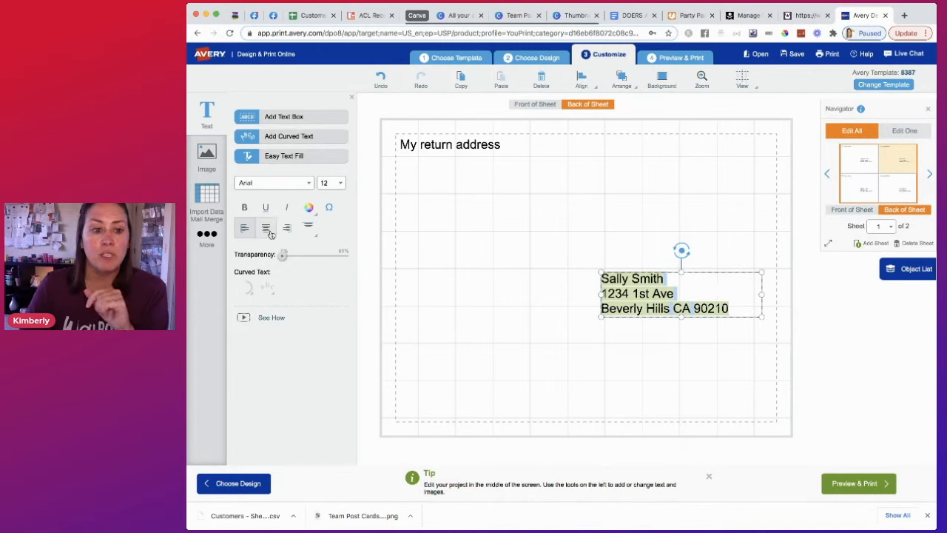
click(267, 228)
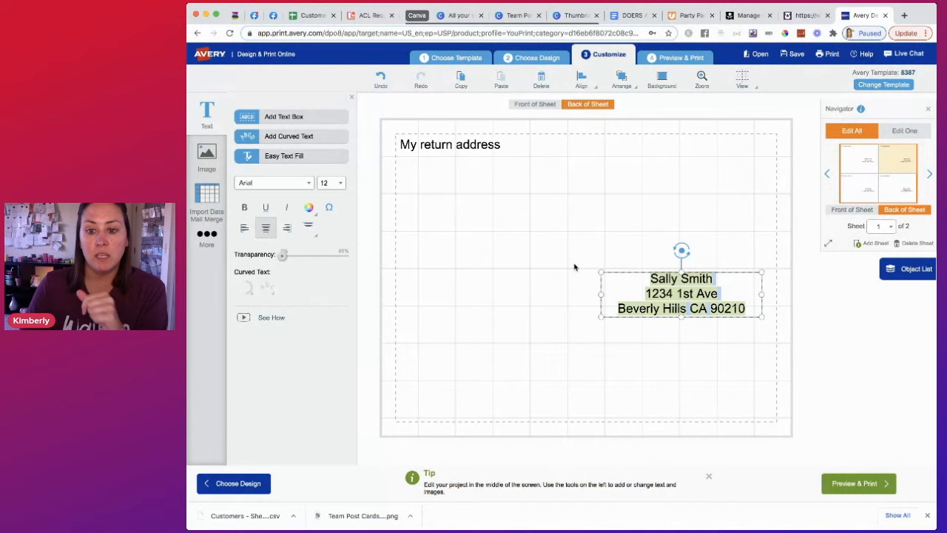
drag(681, 293, 632, 248)
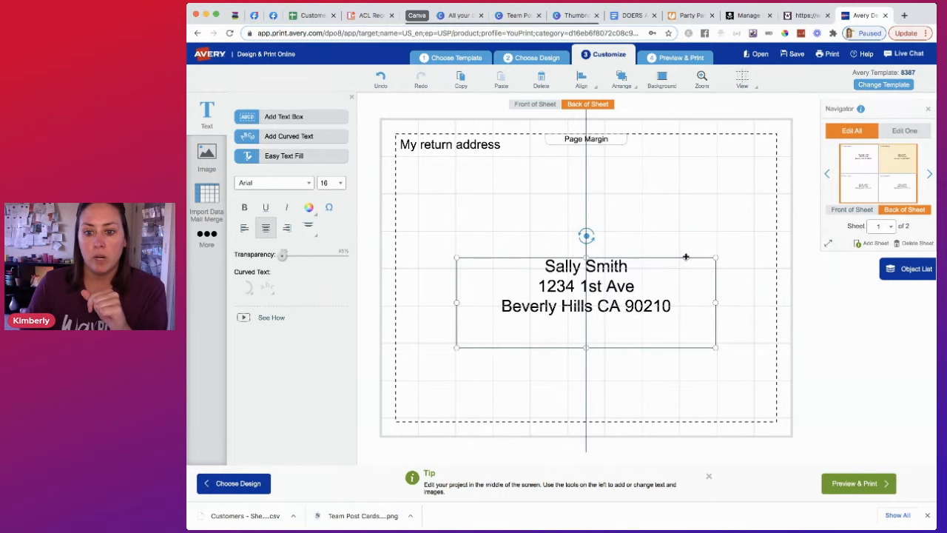
click(746, 289)
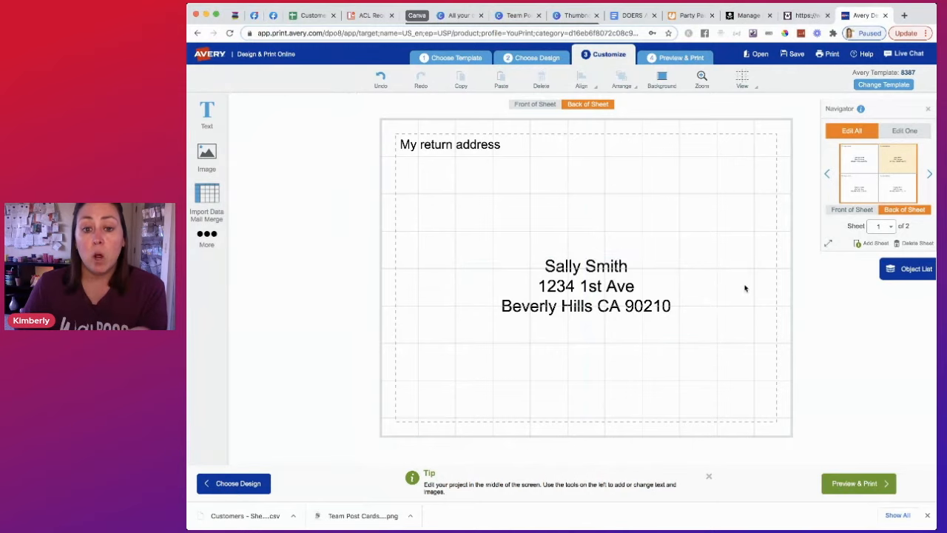
mouse_move(288, 413)
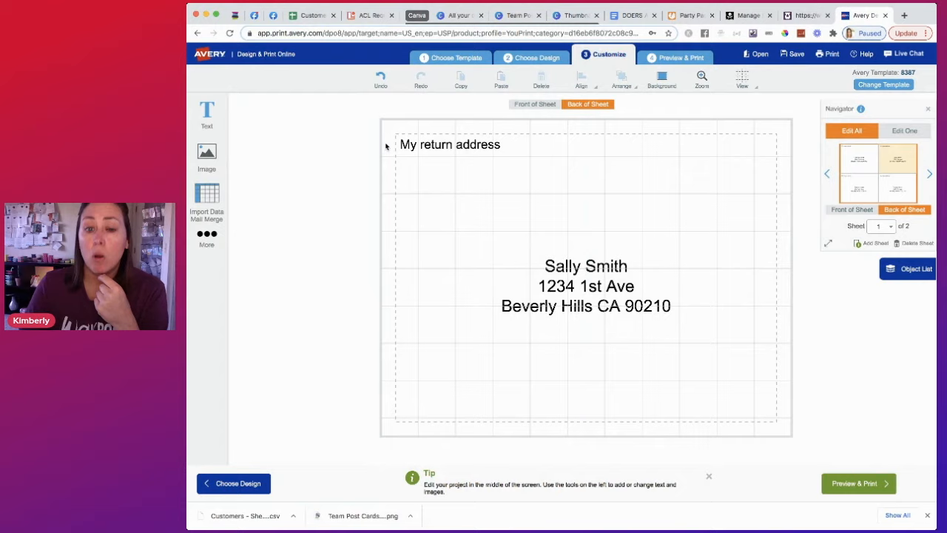
mouse_move(711, 417)
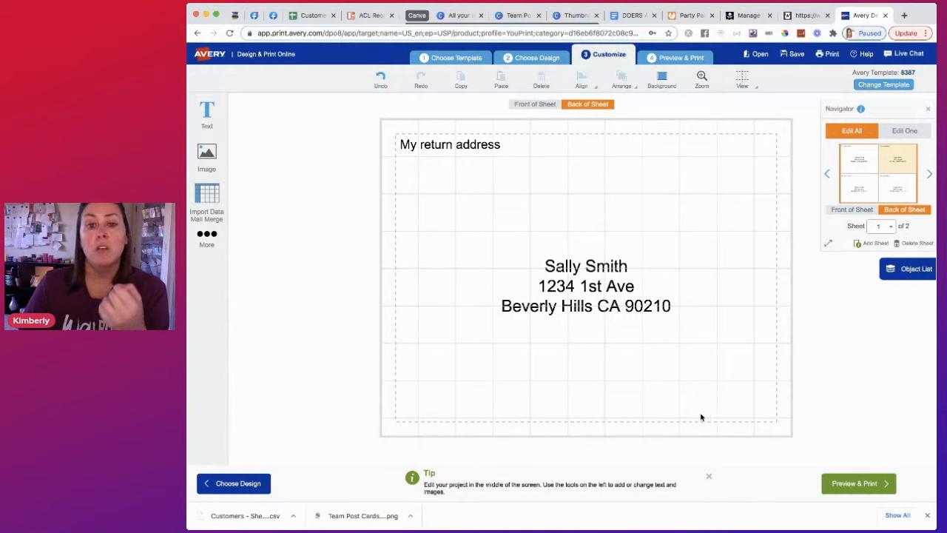
mouse_move(704, 408)
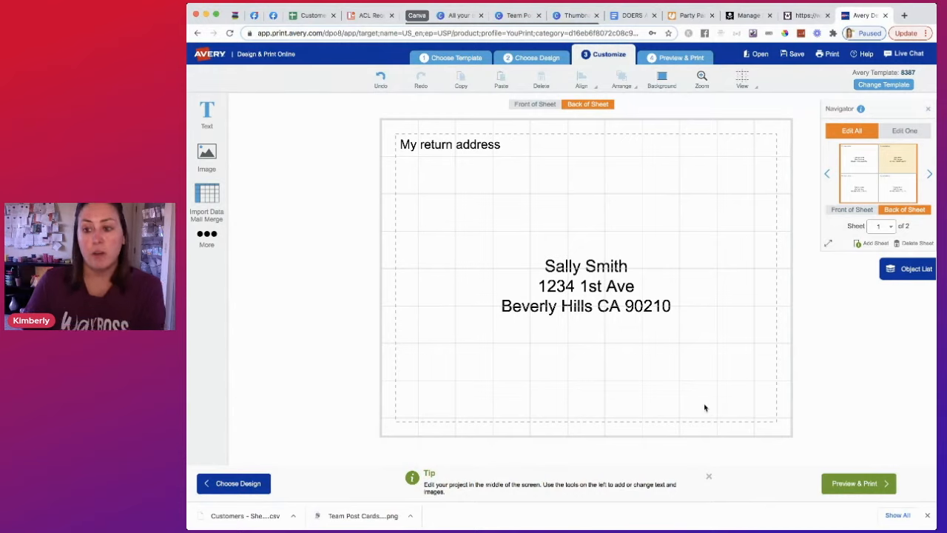
mouse_move(613, 266)
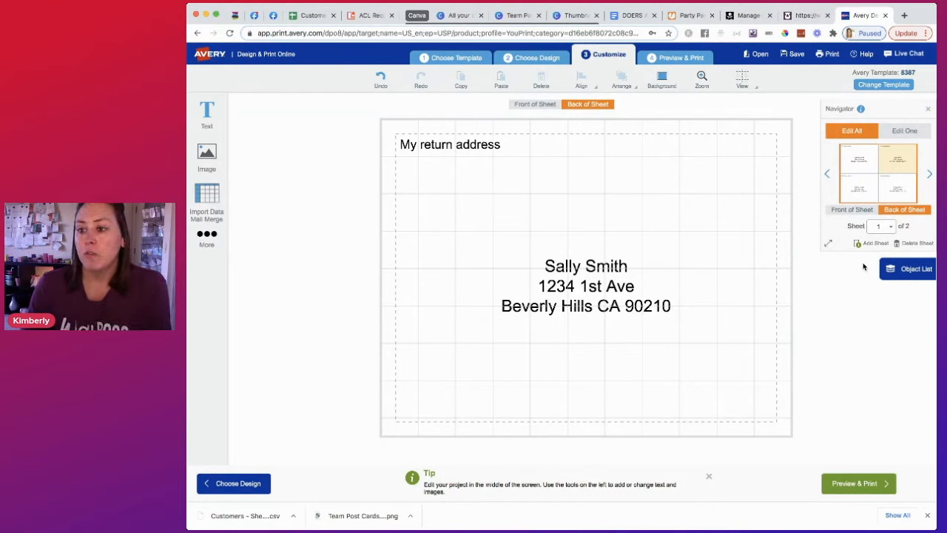
- Review the sheets in the Navigator and move to Preview & Print
click(891, 225)
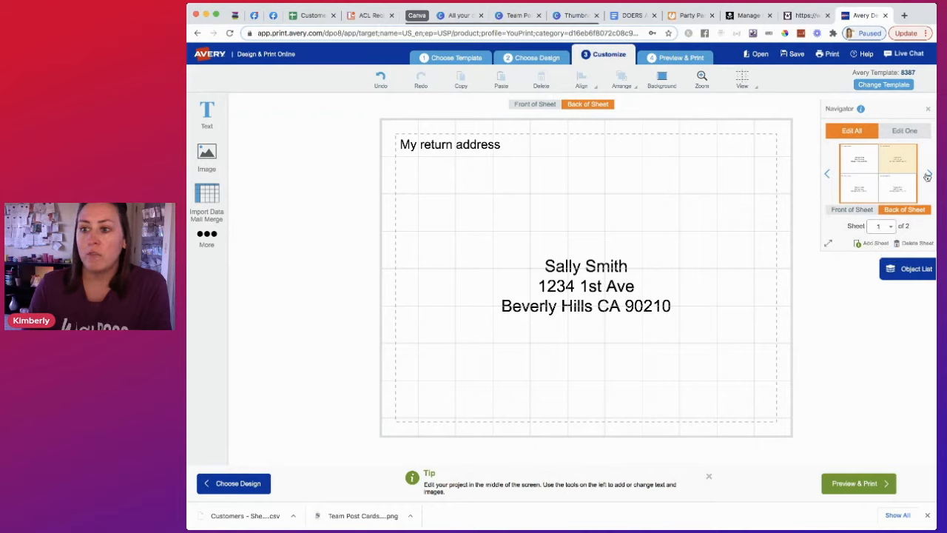
click(929, 173)
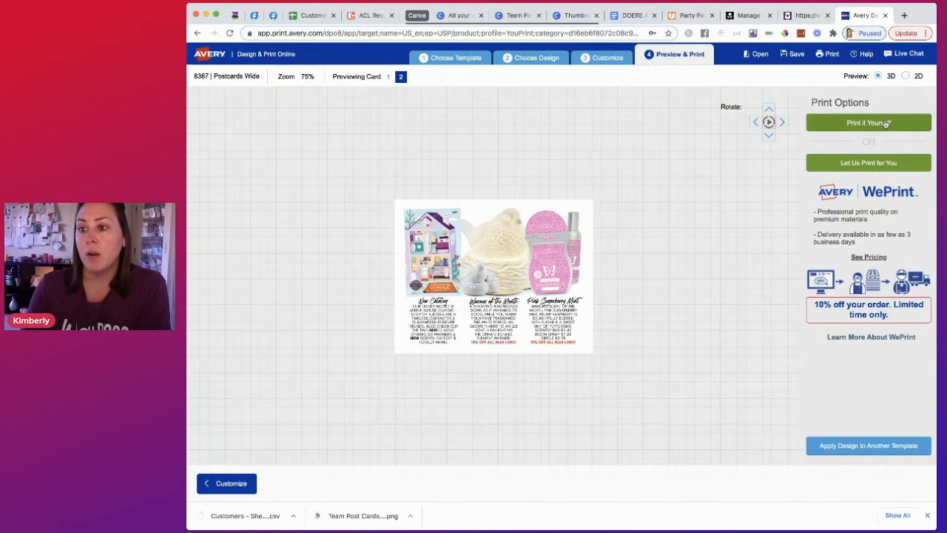
- Get a front-and-back print PDF via Print It Yourself without saving, and open it
click(867, 122)
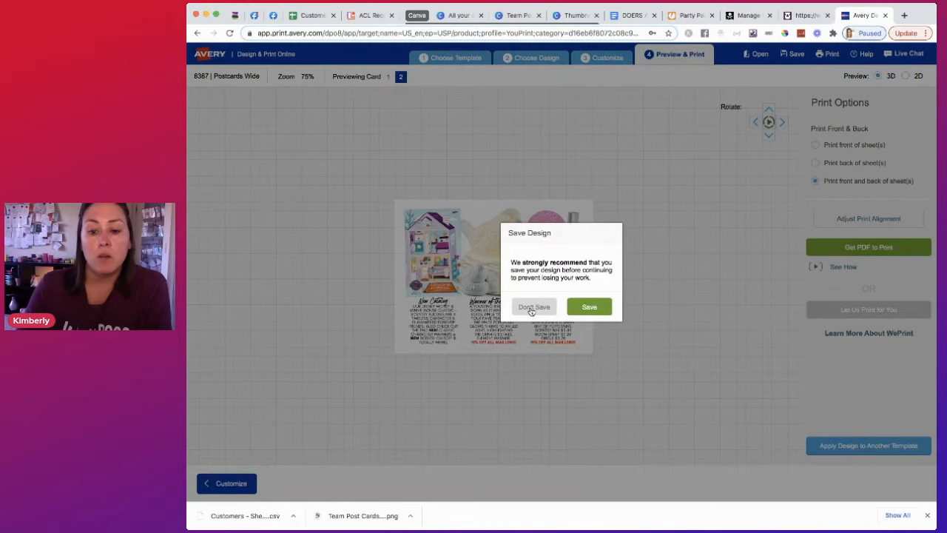
click(532, 306)
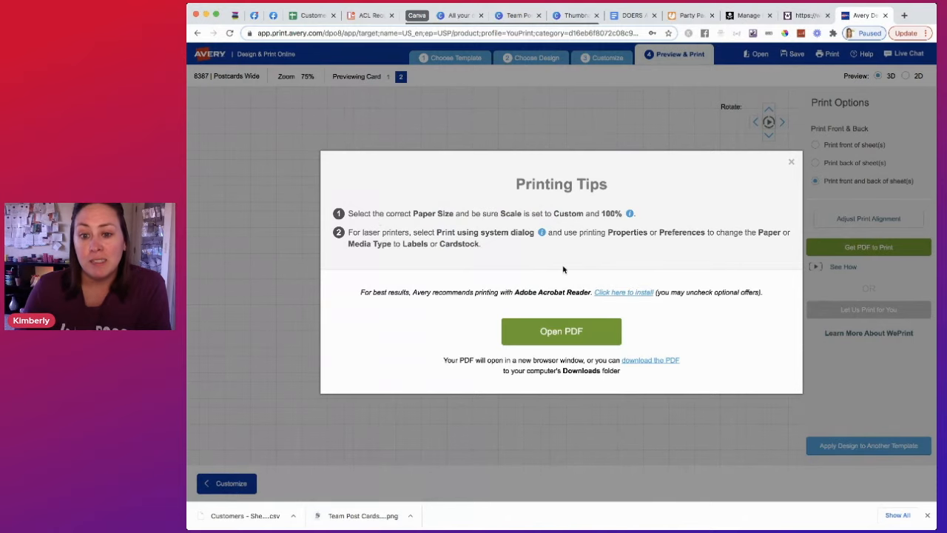
mouse_move(352, 207)
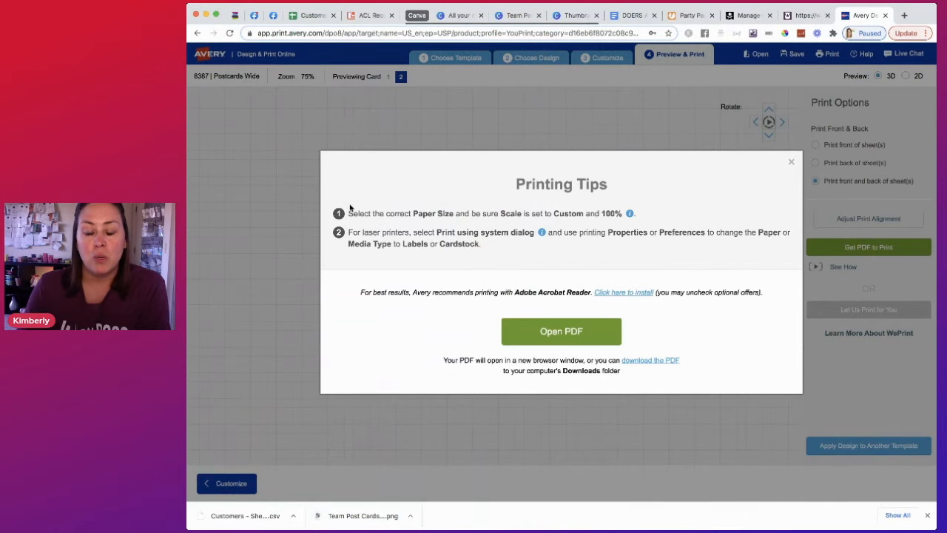
click(561, 332)
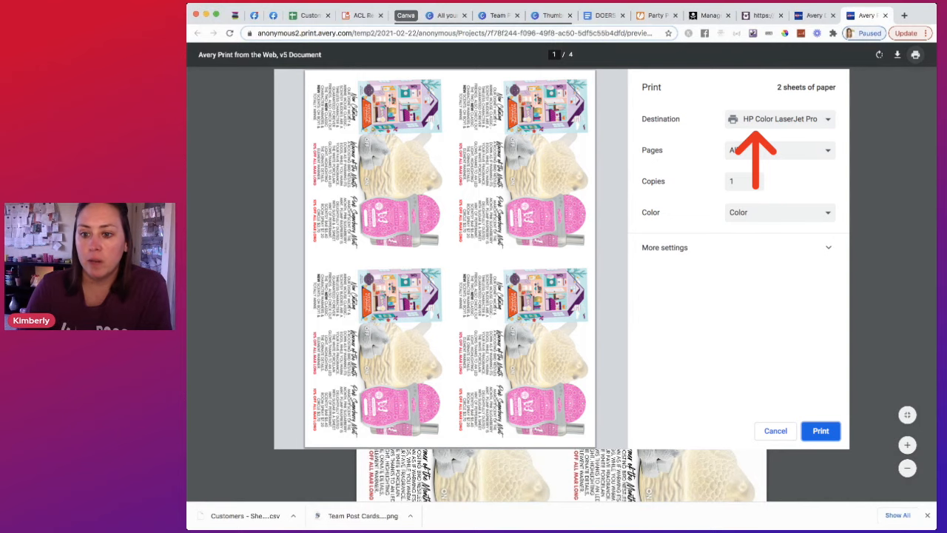
- Set Chrome printing to Letter paper, custom 100% scale and both sides with the flip edge chosen
click(662, 247)
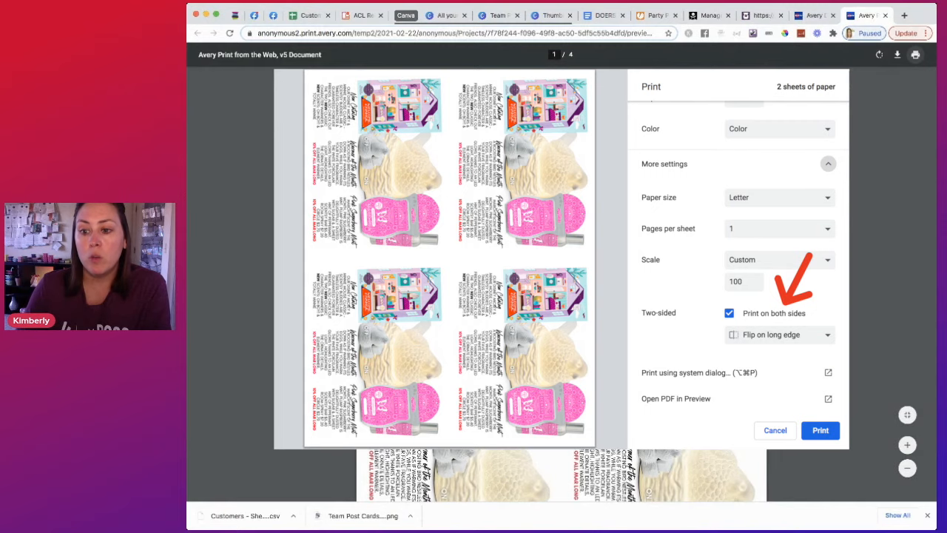
click(778, 334)
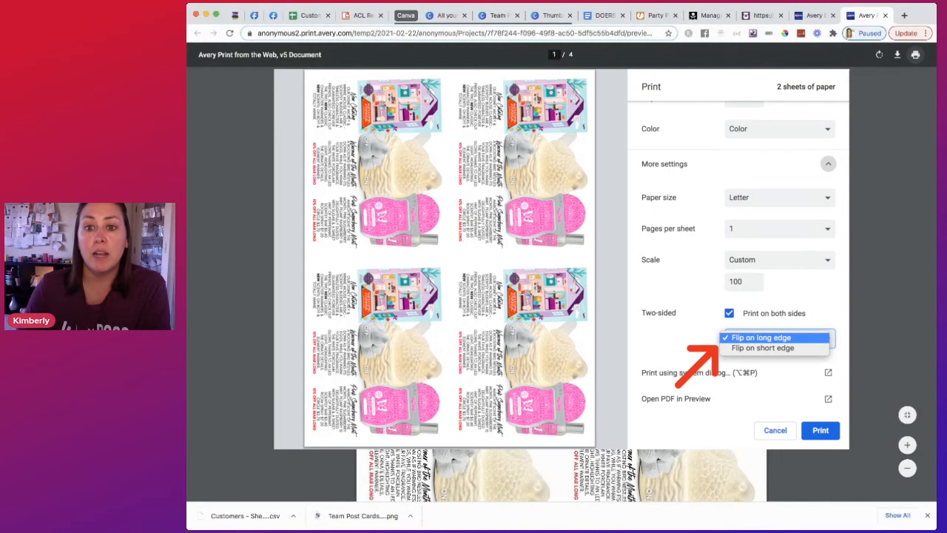